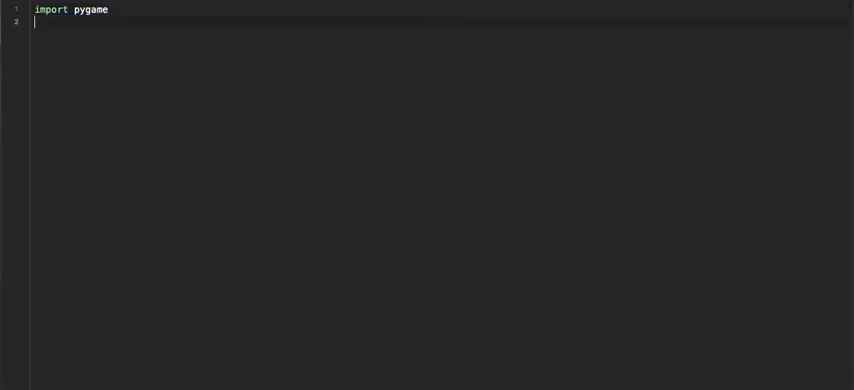
Step: Add a pygame.init() call on the line after the import
{"action": "key", "text": "enter"}
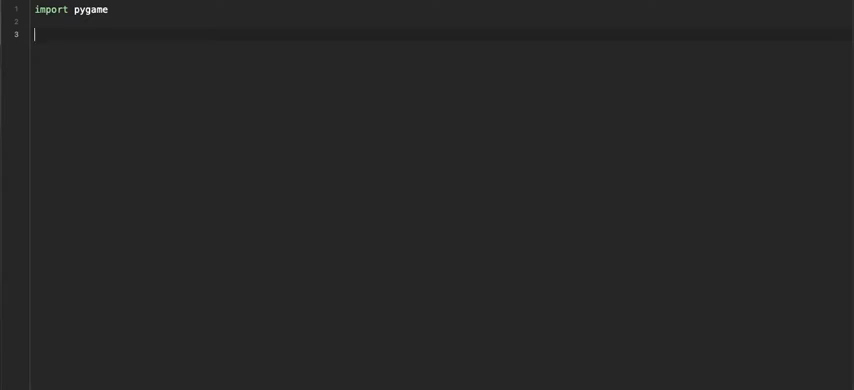
{"action": "type", "text": "pygame.init("}
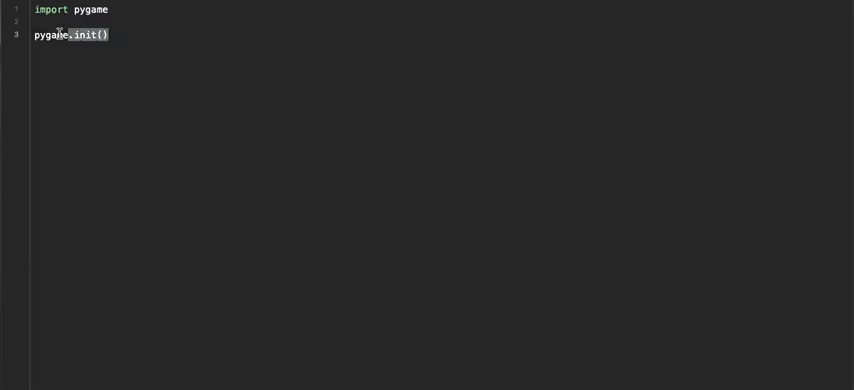
{"action": "key", "text": "enter"}
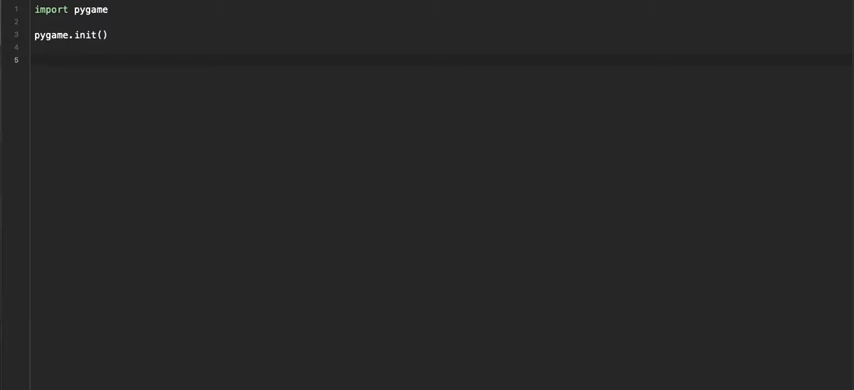
Step: Declare width = 1000 and height = 800 variables for the window size
{"action": "type", "text": "widht"}
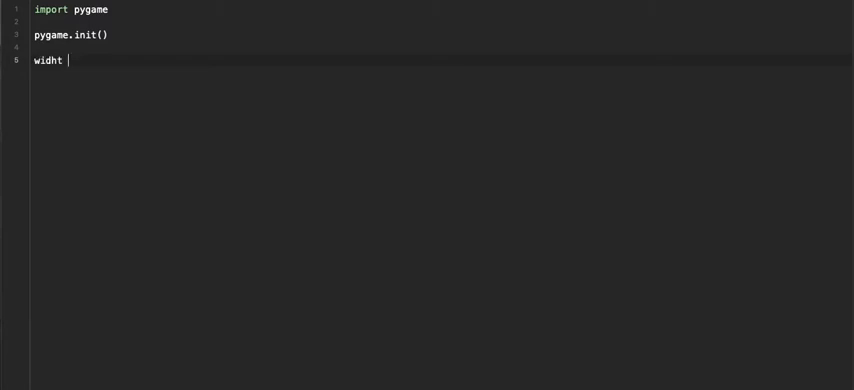
{"action": "type", "text": "width = 1000"}
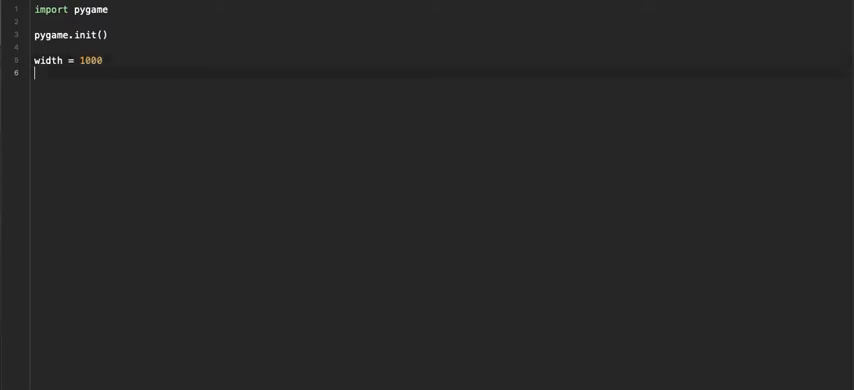
{"action": "type", "text": "height ="}
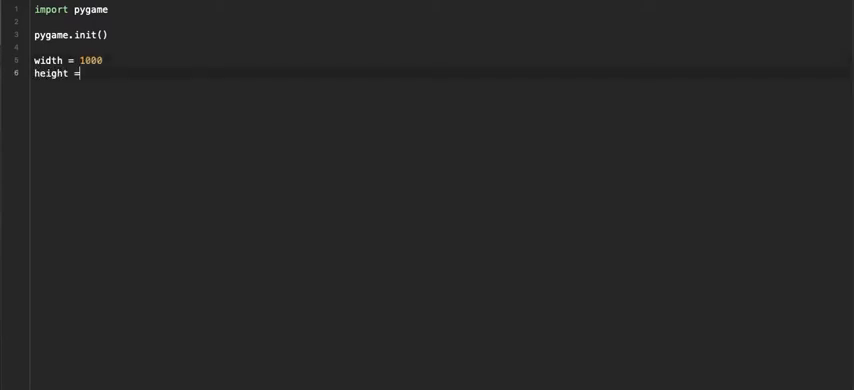
{"action": "type", "text": "800"}
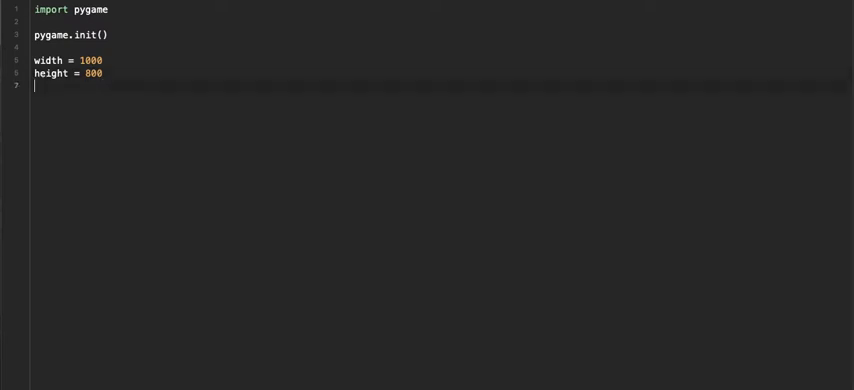
{"action": "key", "text": "Enter"}
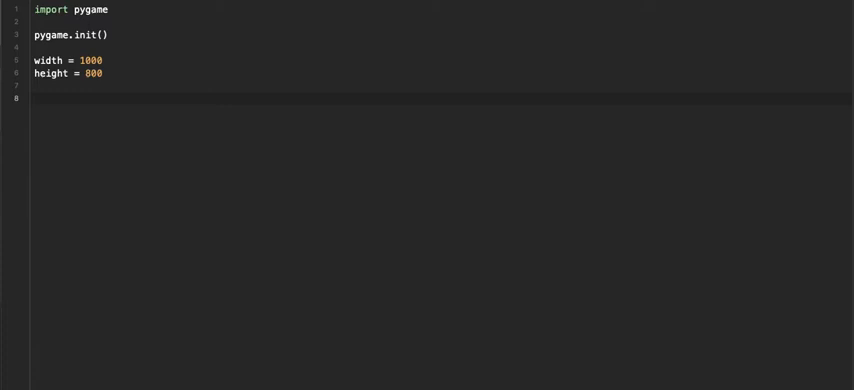
Step: Set the window caption with pygame.display.set_caption("Zombie Dodger")
{"action": "type", "text": "pygame."}
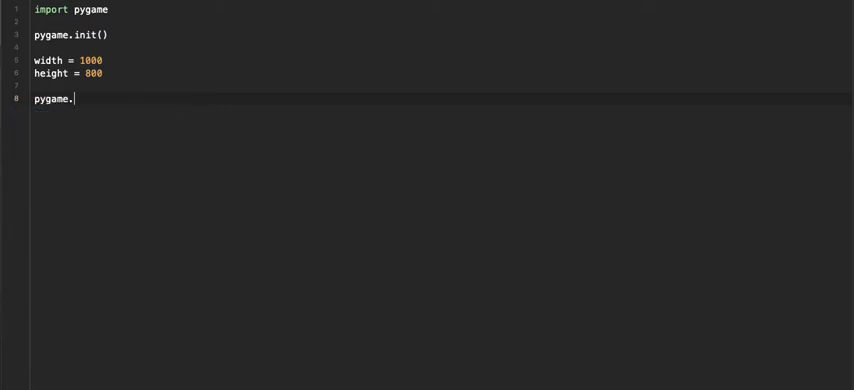
{"action": "type", "text": "display"}
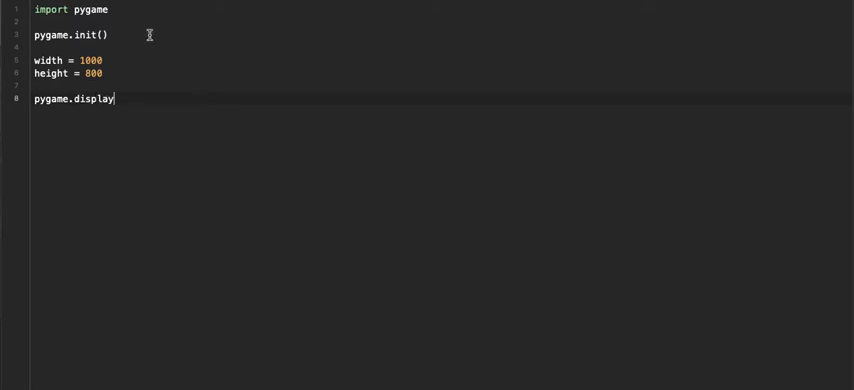
{"action": "type", "text": ".set_"}
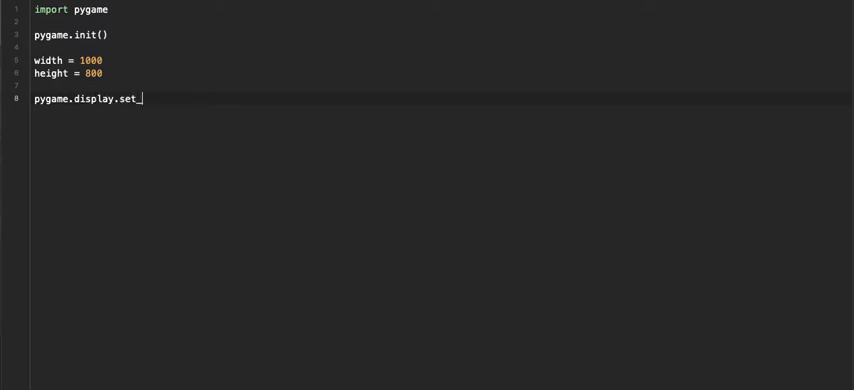
{"action": "type", "text": "caption(\"\")"}
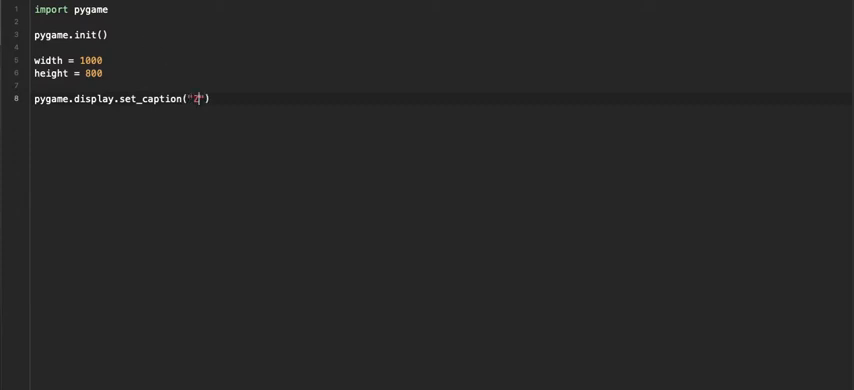
{"action": "type", "text": "Zombie Dodger"}
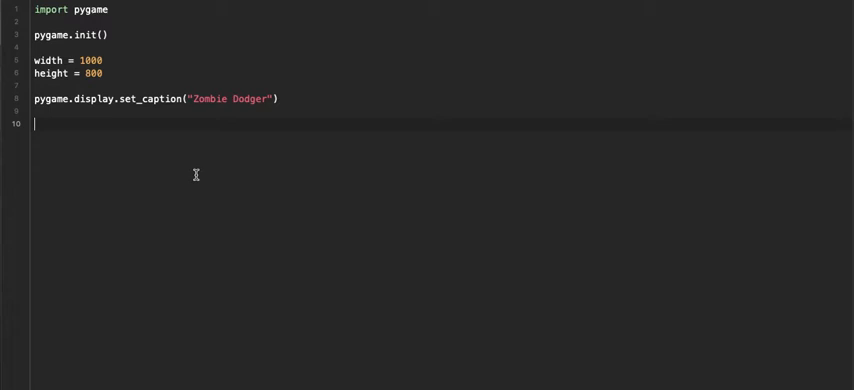
Step: Add dead = False and a while not dead: loop containing a '#game logic will go here' comment
{"action": "type", "text": "d"}
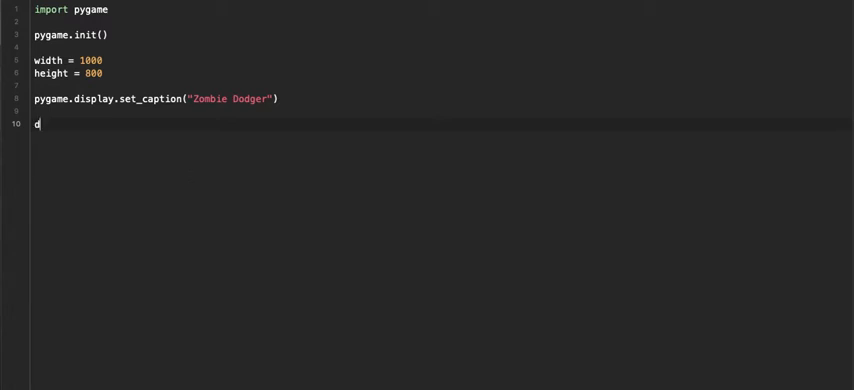
{"action": "type", "text": "ead ="}
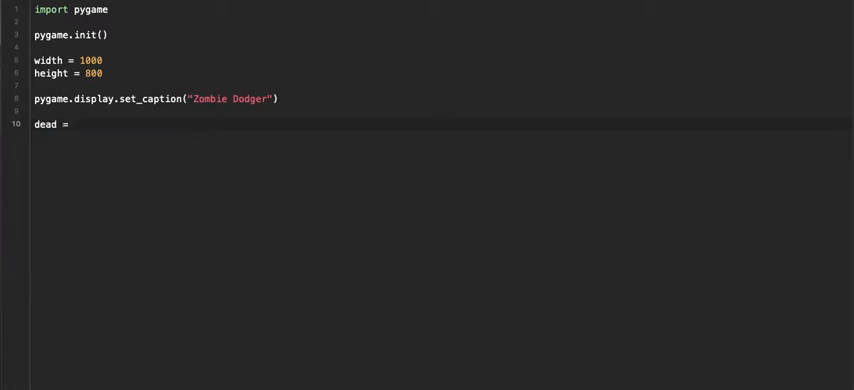
{"action": "type", "text": "False"}
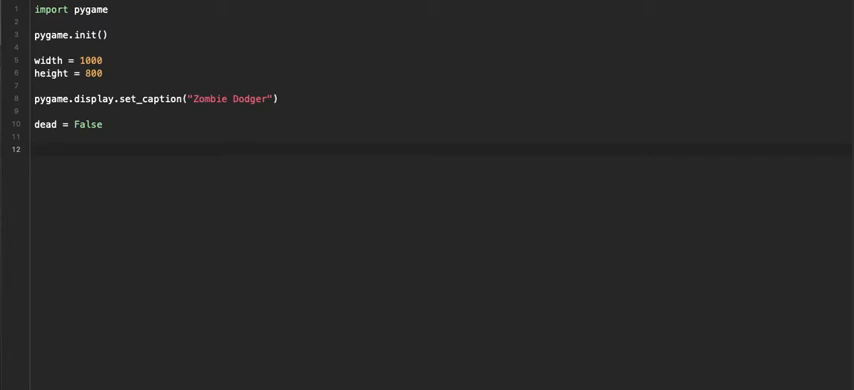
{"action": "type", "text": "while not dead:"}
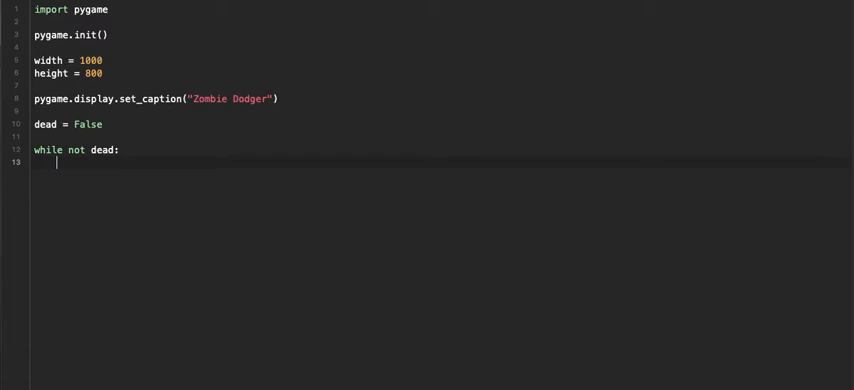
{"action": "type", "text": "#game logic will go here"}
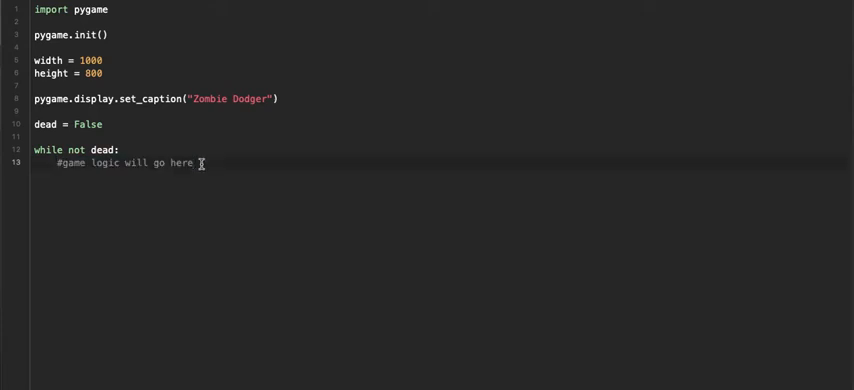
{"action": "key", "text": "enter"}
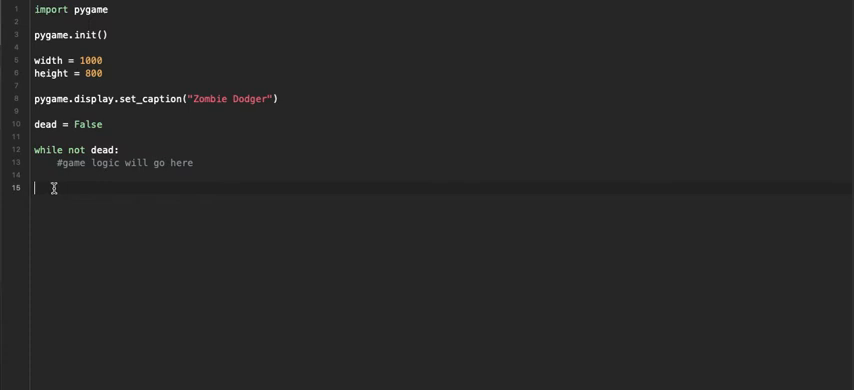
Step: End the script with pygame.quit() after the loop and start a print() inside it
{"action": "type", "text": "pygame.qui"}
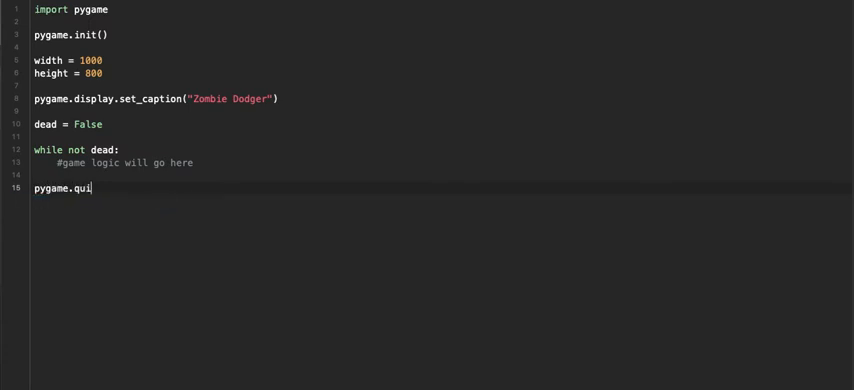
{"action": "type", "text": "t()"}
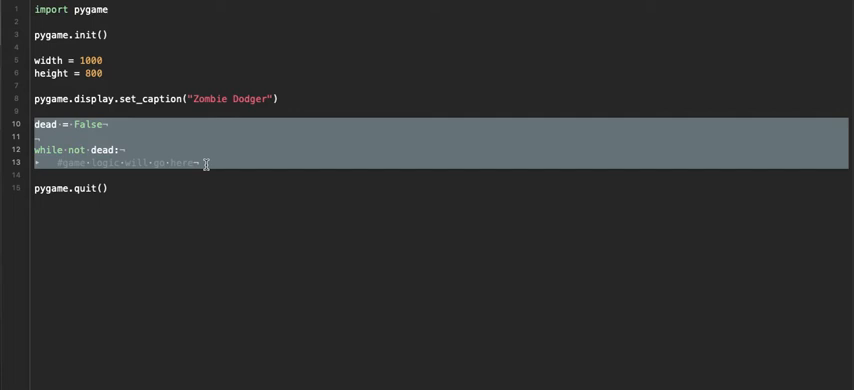
{"action": "left_click", "coordinate": [112, 188]}
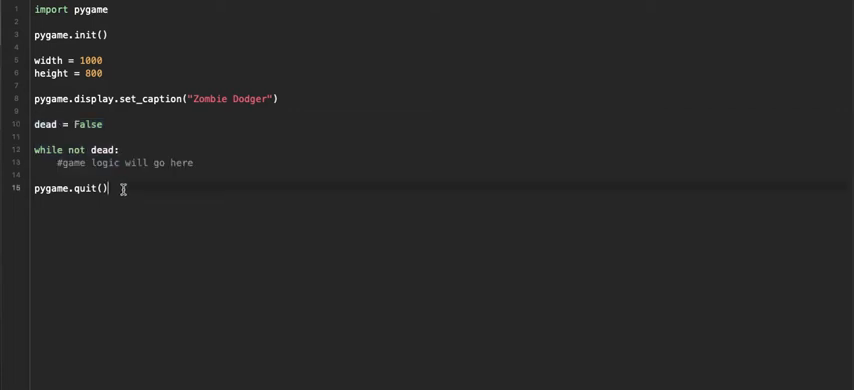
{"action": "double_click", "coordinate": [70, 188]}
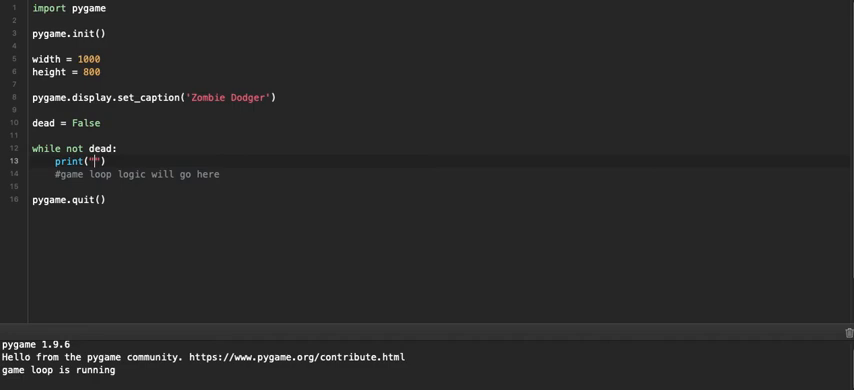
Step: Print 'game loop is running' in the loop, then set dead=True to exit it
{"action": "type", "text": "game"}
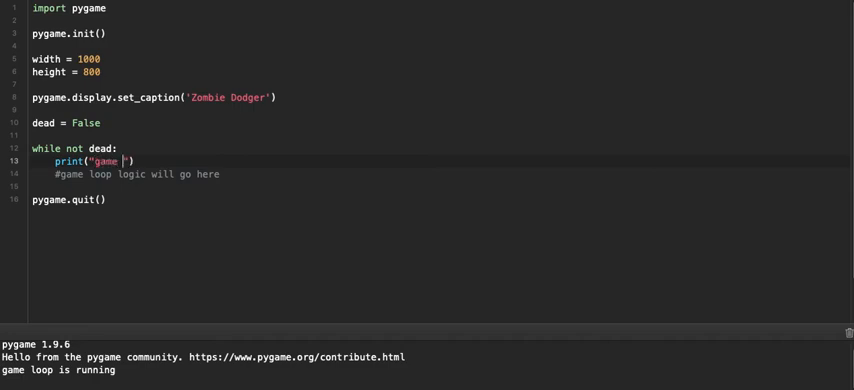
{"action": "type", "text": "loop is running"}
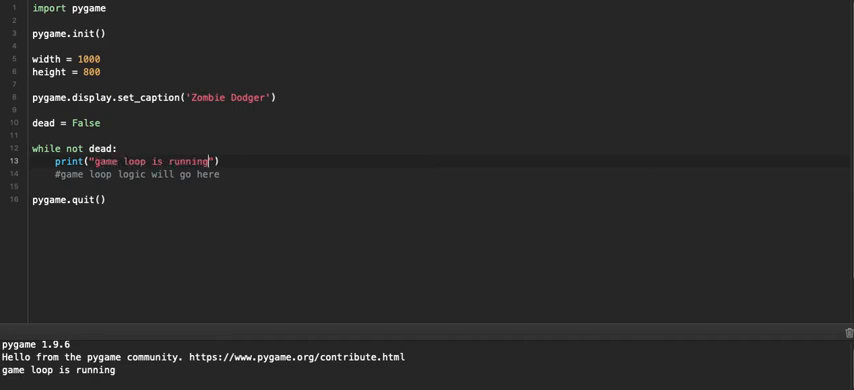
{"action": "type", "text": "dead"}
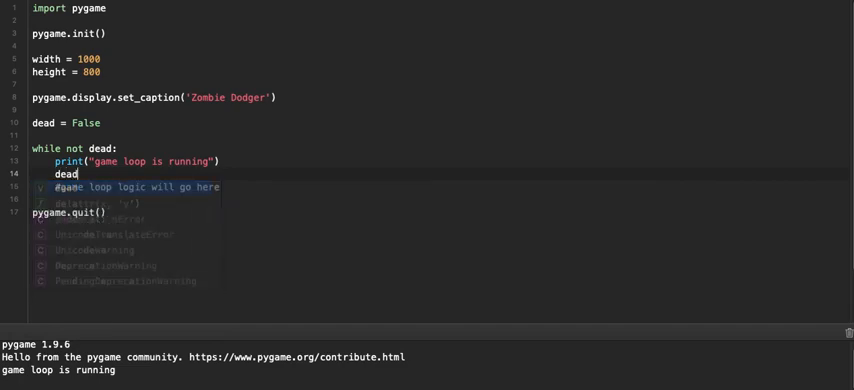
{"action": "type", "text": "=True"}
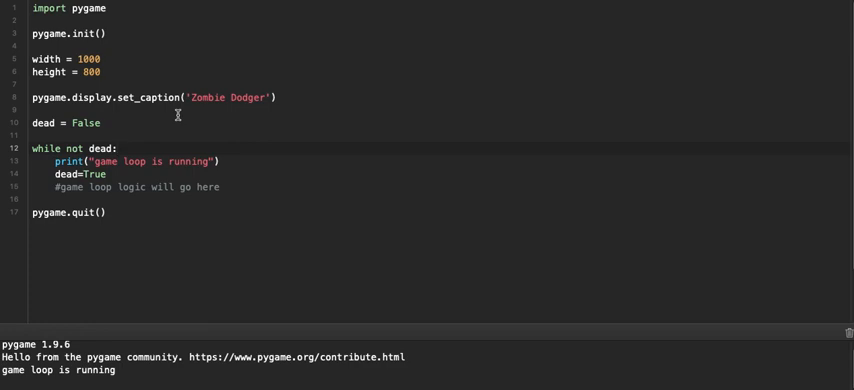
{"action": "left_click", "coordinate": [116, 148]}
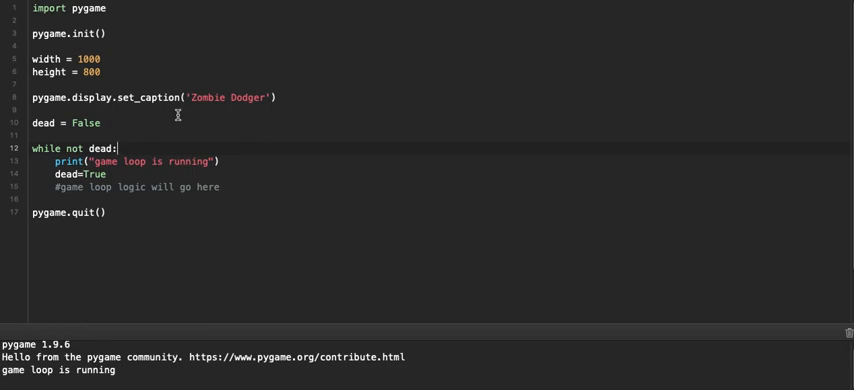